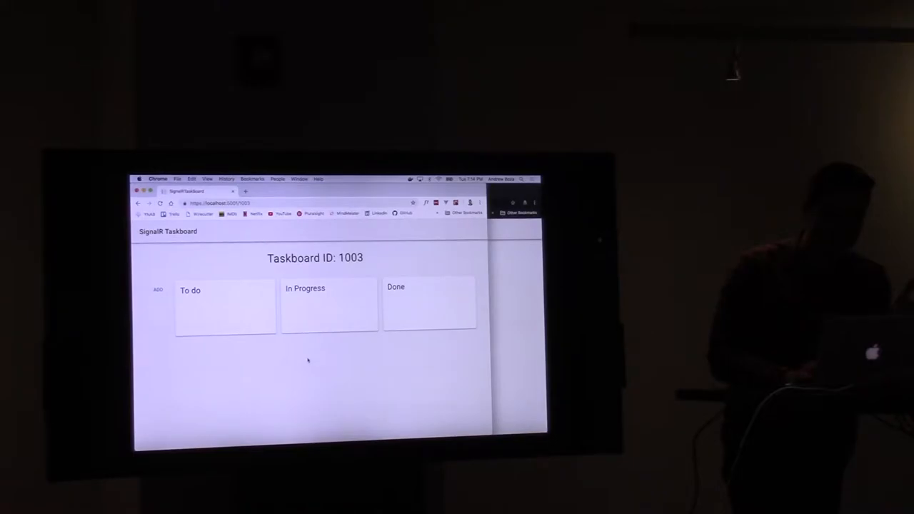
In the second window, open taskboard 1003 and add 'Another task' to To do
{"action": "left_click", "coordinate": [157, 290]}
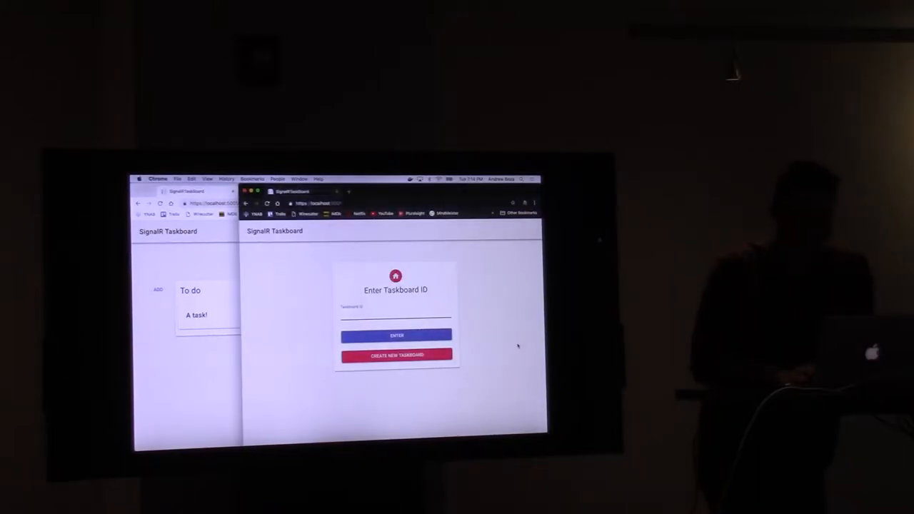
{"action": "type", "text": "100"}
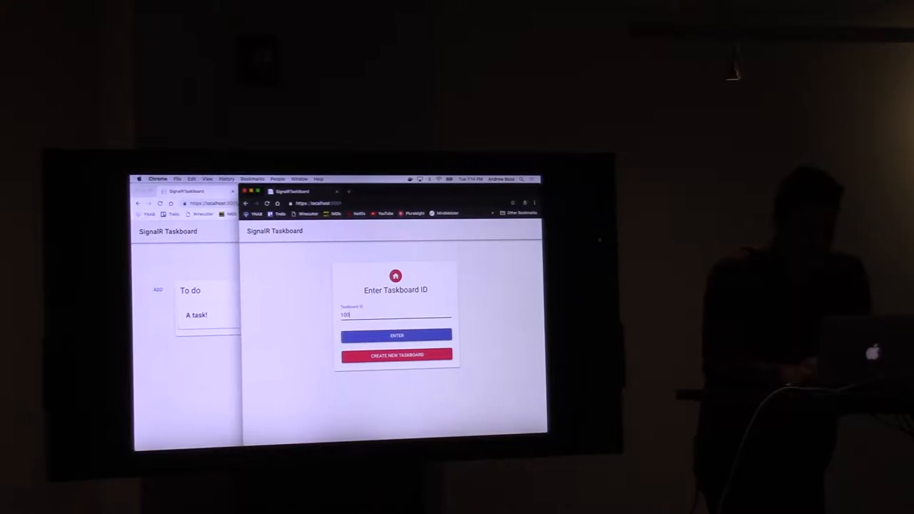
{"action": "left_click", "coordinate": [396, 336]}
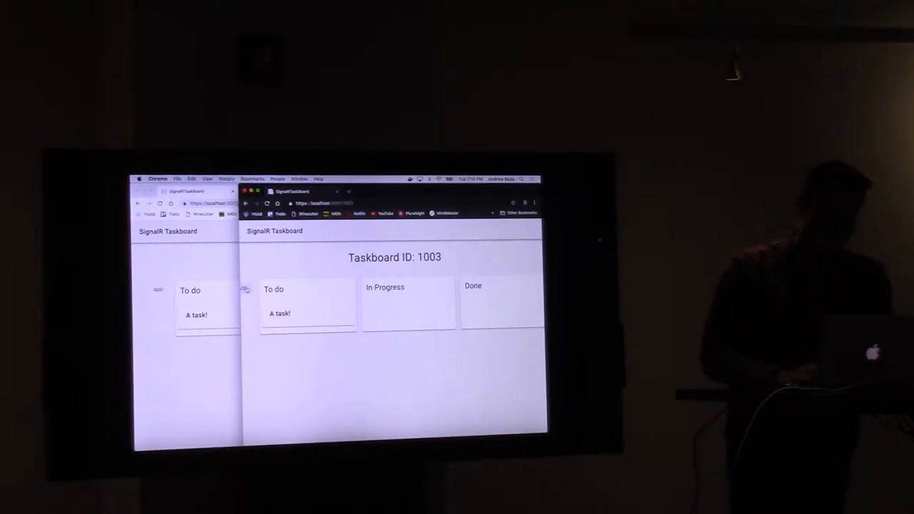
{"action": "left_click", "coordinate": [243, 288]}
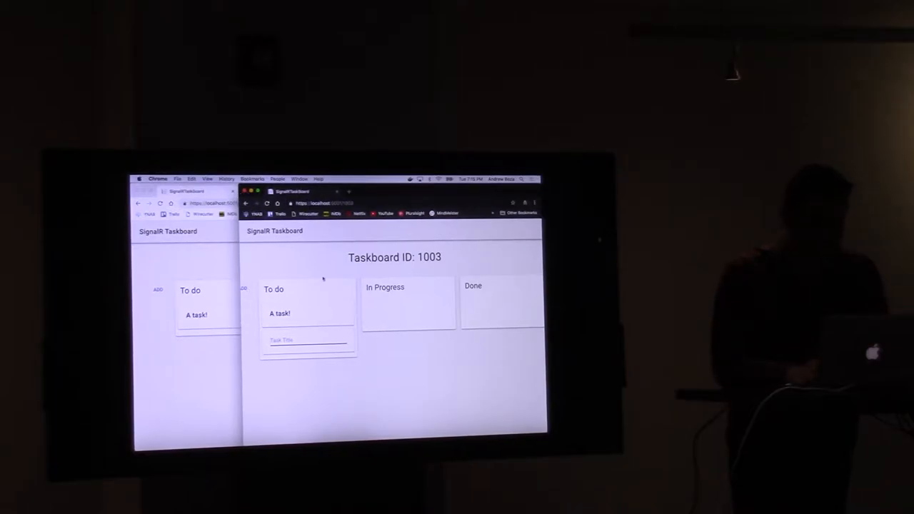
{"action": "type", "text": "Another"}
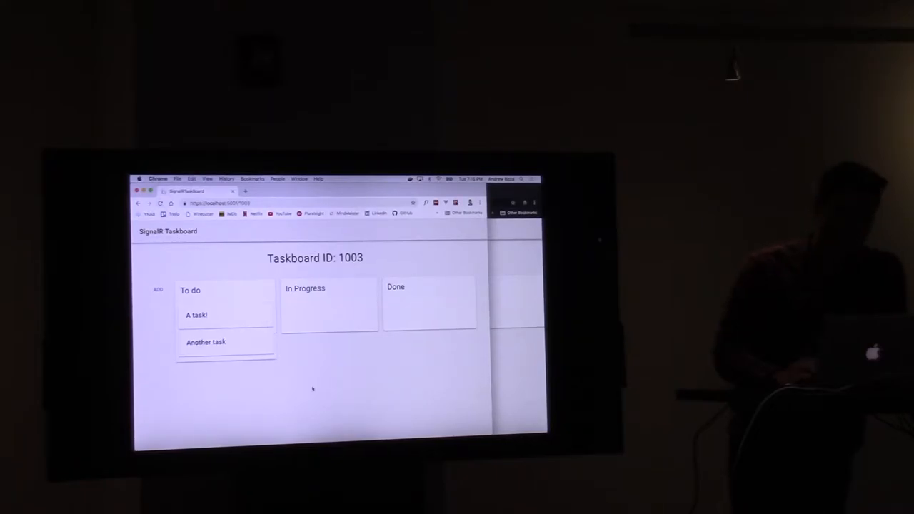
{"action": "left_click_drag", "start_coordinate": [196, 315], "coordinate": [329, 312]}
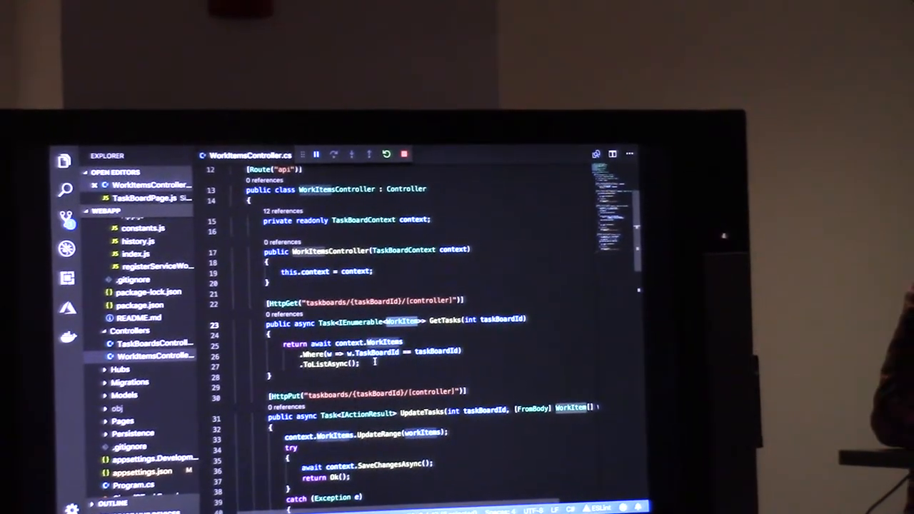
Review WorkItemsController.cs through GetTasks, UpdateTasks and DeleteTask, then bring up Startup.cs
{"action": "left_click", "coordinate": [124, 395]}
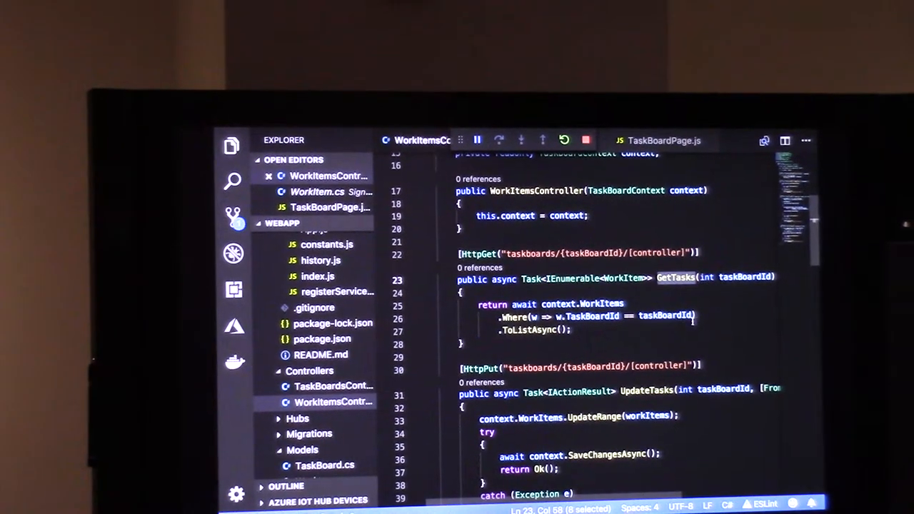
{"action": "scroll", "scroll_direction": "down", "scroll_amount": 3}
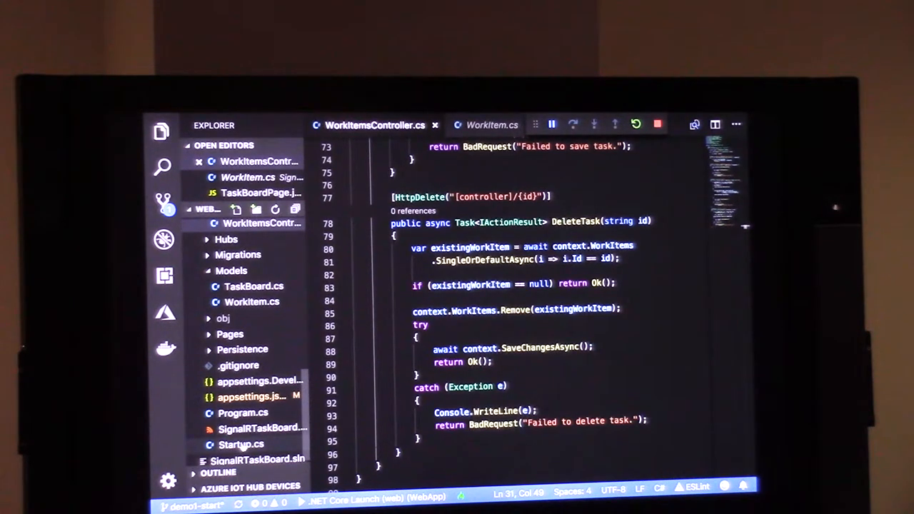
{"action": "left_click", "coordinate": [241, 444]}
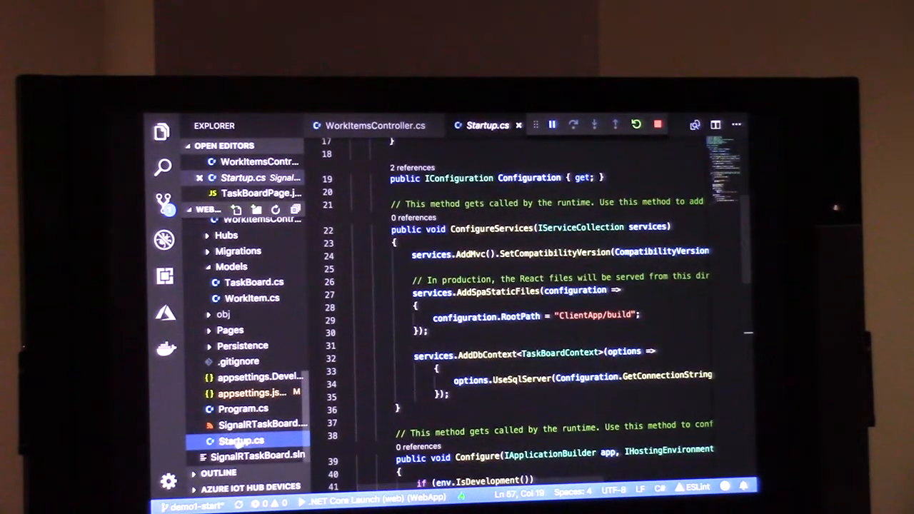
{"action": "mouse_move", "coordinate": [503, 375]}
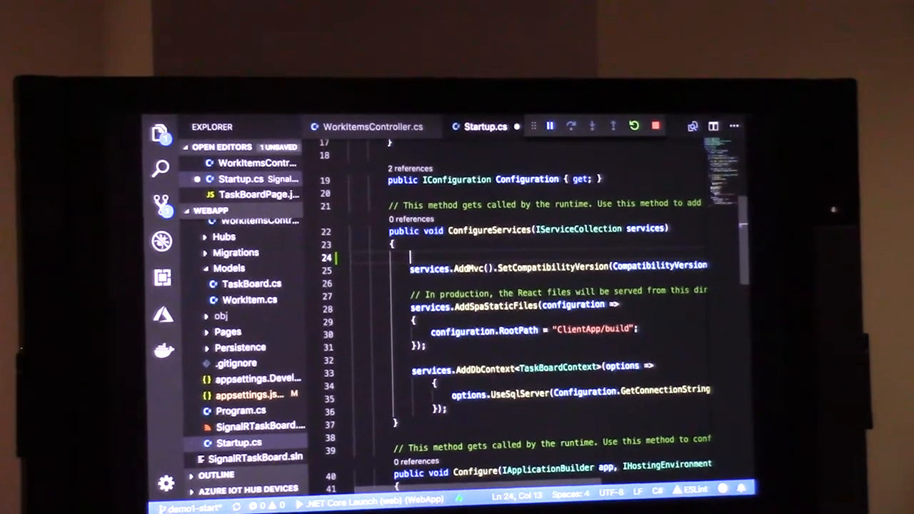
Add services.AddSignalR(); as the first line of ConfigureServices in Startup.cs
{"action": "type", "text": "services.AddSignalR();"}
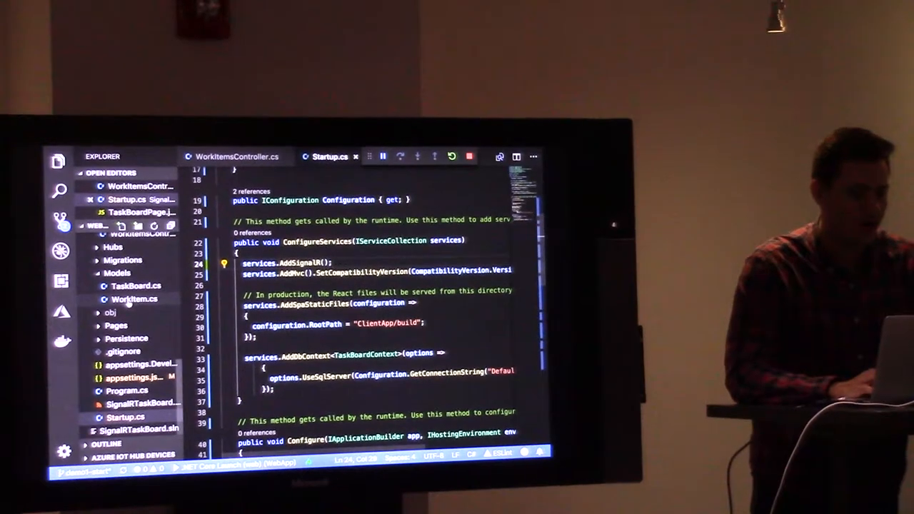
{"action": "left_click", "coordinate": [113, 247]}
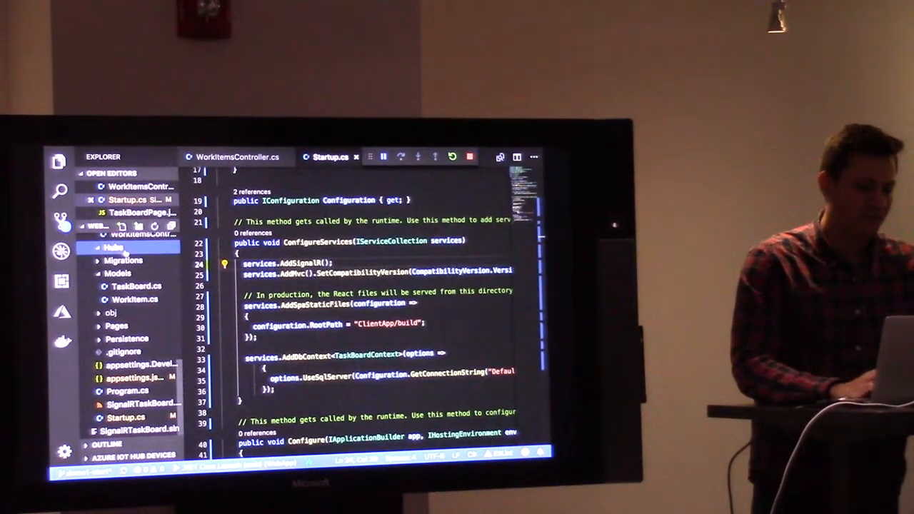
Create a new C# class in Hubs declaring public class TaskBoardHub : Hub
{"action": "right_click", "coordinate": [115, 246]}
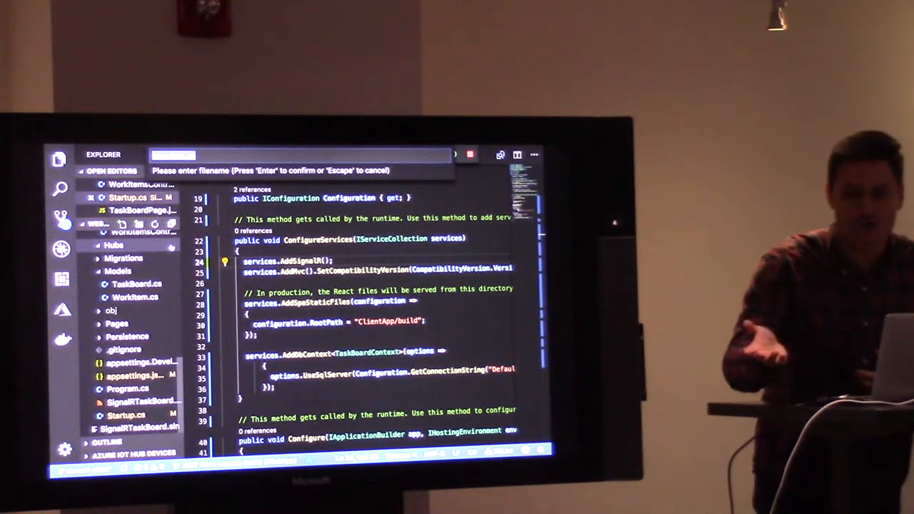
{"action": "type", "text": "newclass.cs"}
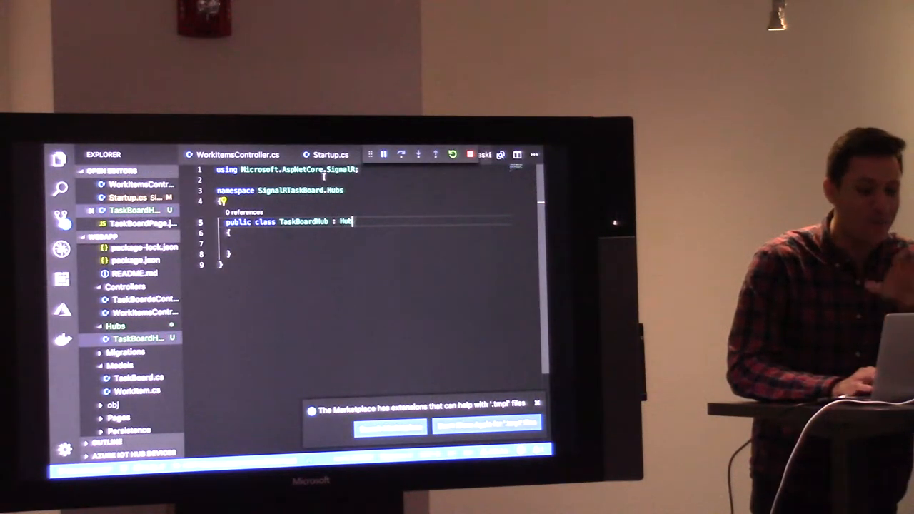
{"action": "left_click", "coordinate": [331, 154]}
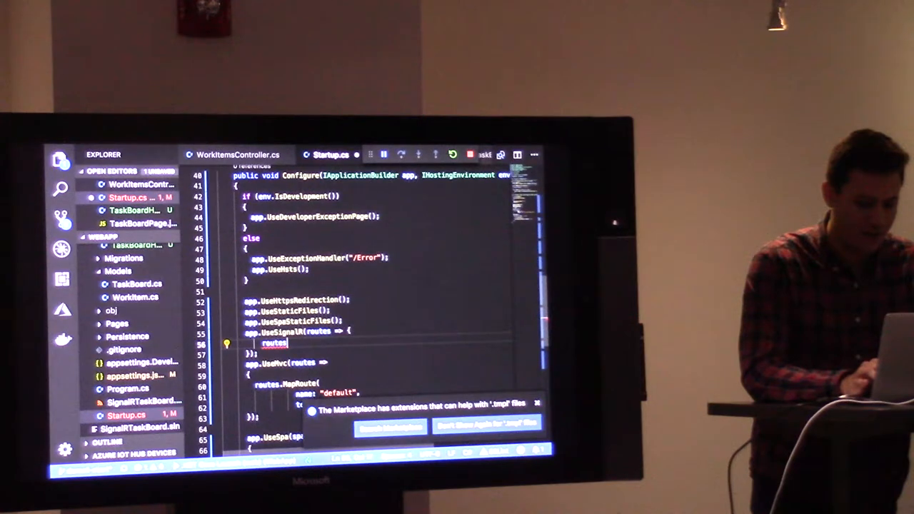
Add app.UseSignalR mapping TaskBoardHub to "/taskboardhub" and import SignalRTaskBoard.Hubs
{"action": "type", "text": ".MapHub<"}
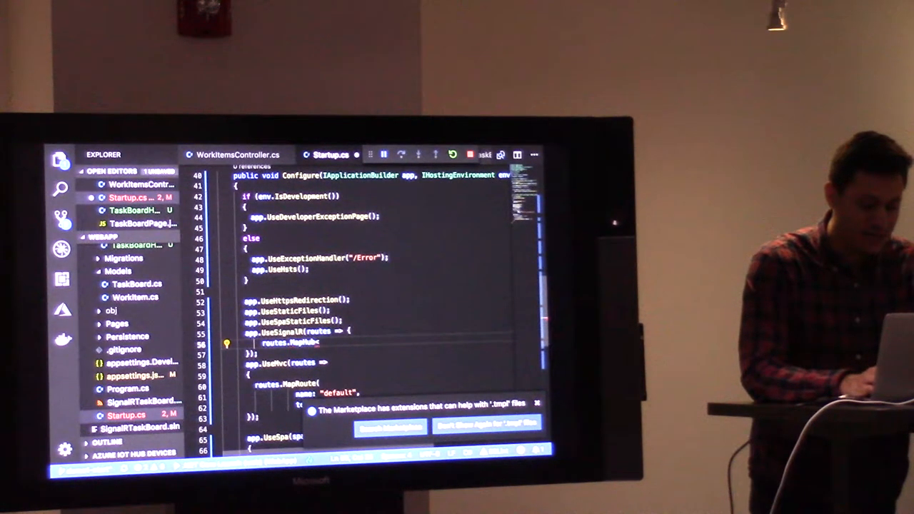
{"action": "type", "text": "TaskBoardHub>(\"/"}
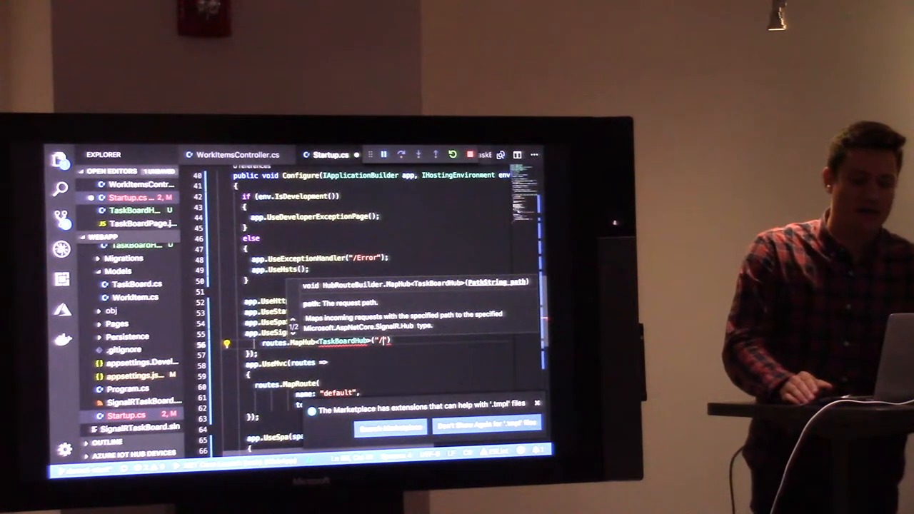
{"action": "type", "text": "task"}
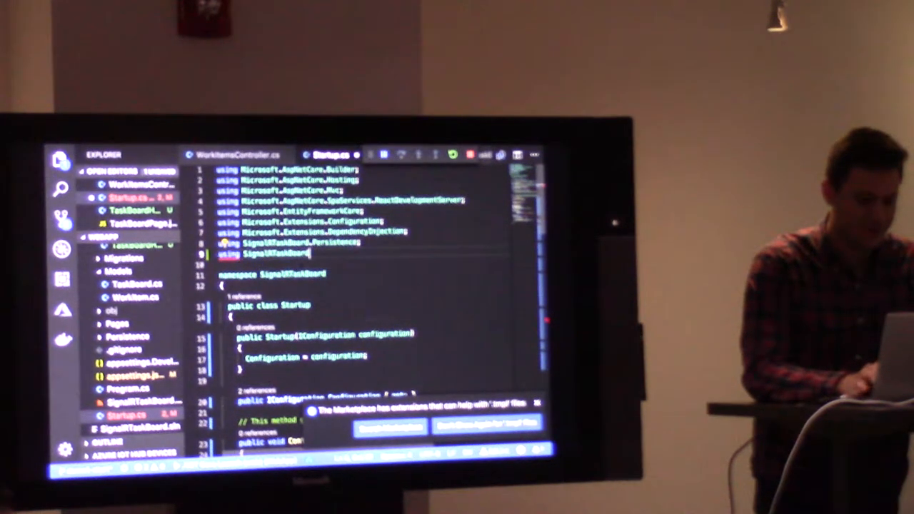
{"action": "type", "text": ".Hubs;"}
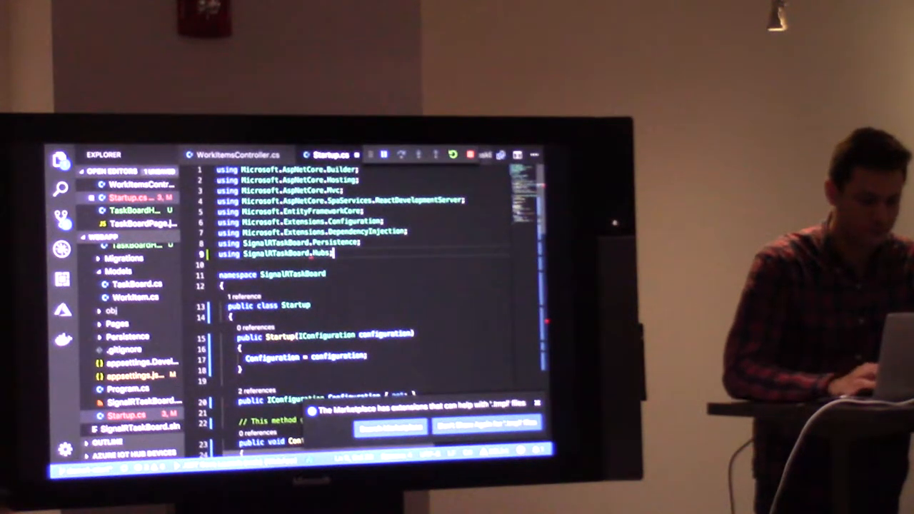
{"action": "scroll", "scroll_direction": "down", "scroll_amount": 3}
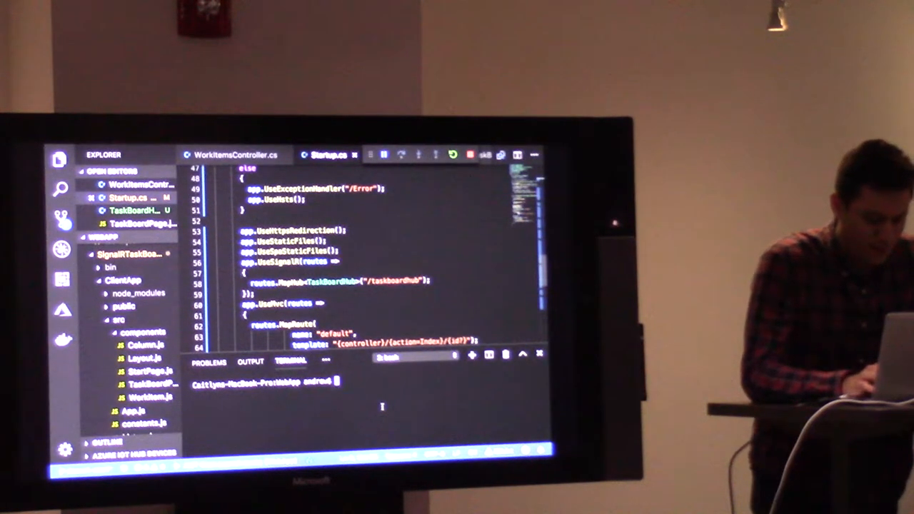
{"action": "type", "text": "dir"}
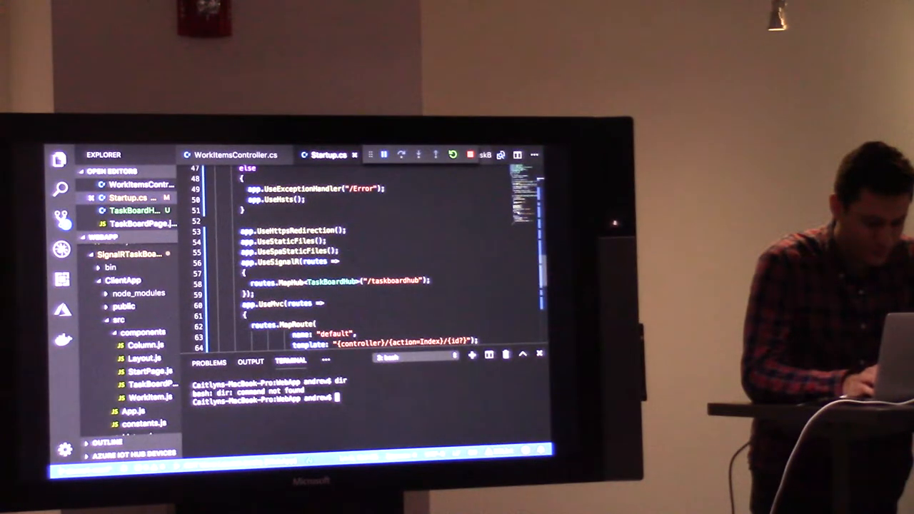
{"action": "type", "text": "ls"}
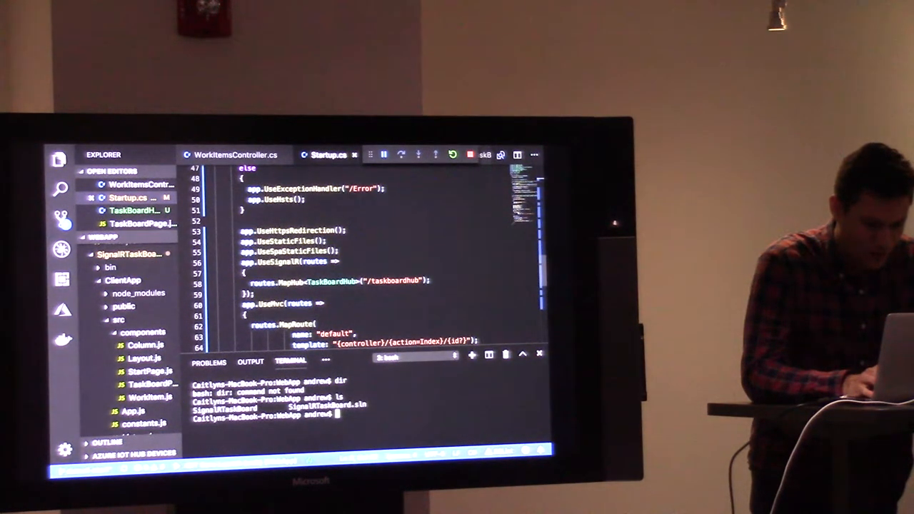
{"action": "type", "text": "cd SignalRTaskBoard"}
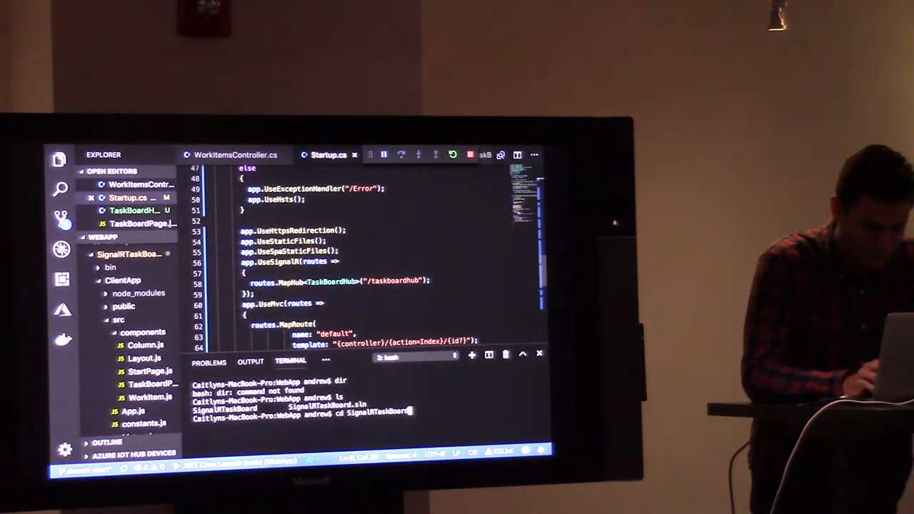
{"action": "type", "text": "/"}
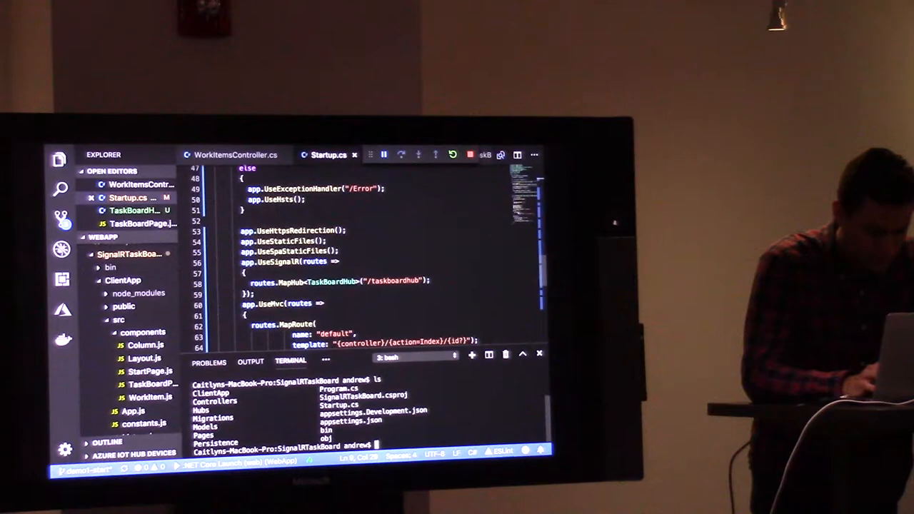
{"action": "type", "text": "cd ClientApp/"}
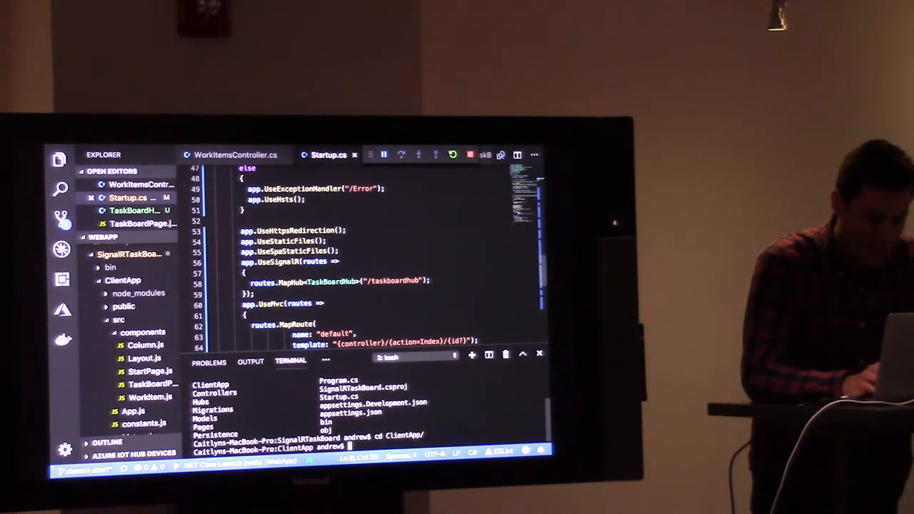
{"action": "type", "text": "npa"}
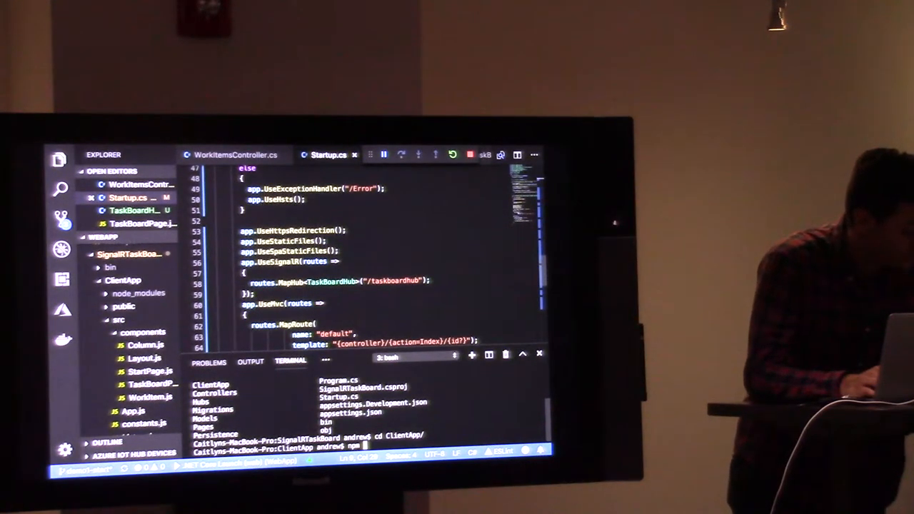
{"action": "type", "text": "i @aspnet"}
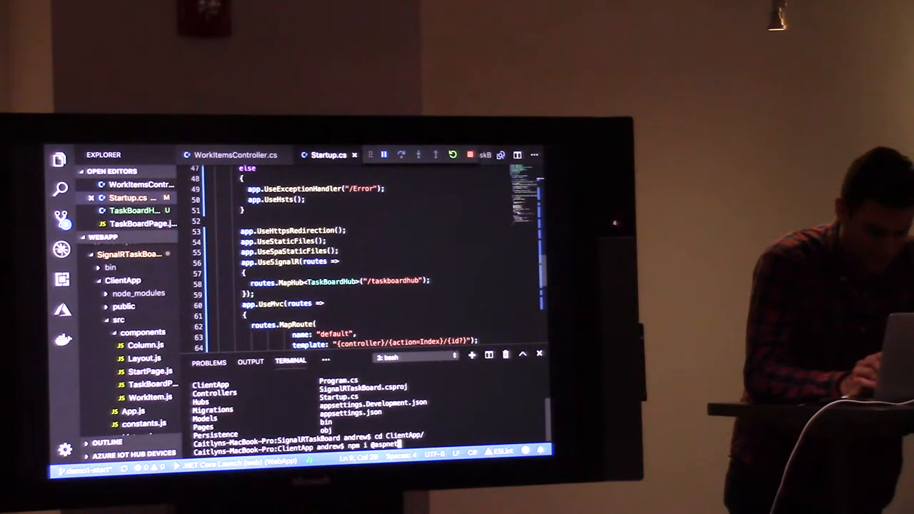
{"action": "type", "text": "signalr@1.0.4"}
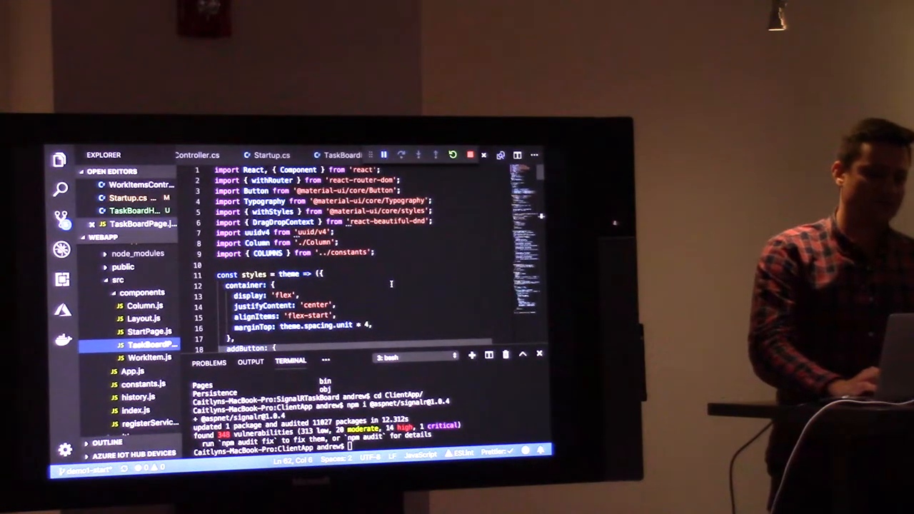
Scroll through TaskBoardPage.js past its styles, constructor and componentDidMount fetch code
{"action": "scroll", "scroll_direction": "down", "scroll_amount": 3}
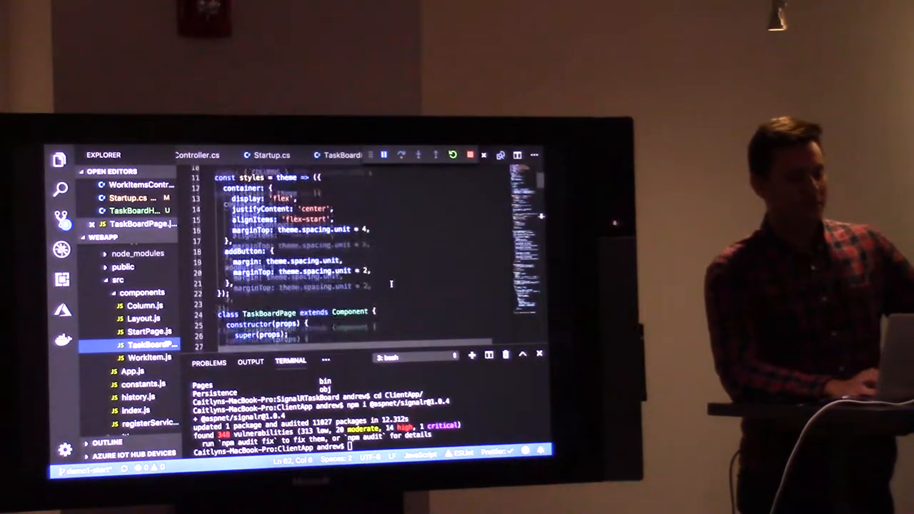
{"action": "scroll", "scroll_direction": "down", "scroll_amount": 3}
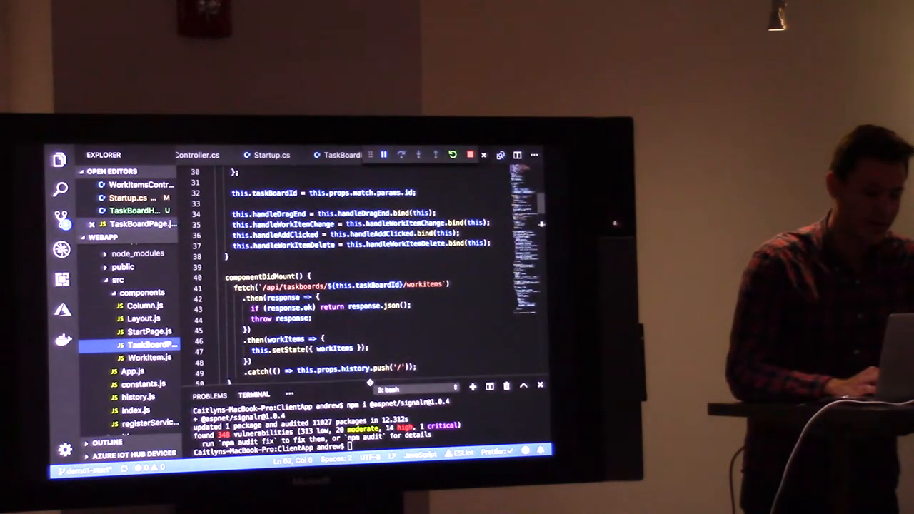
{"action": "scroll", "scroll_direction": "down", "scroll_amount": 3}
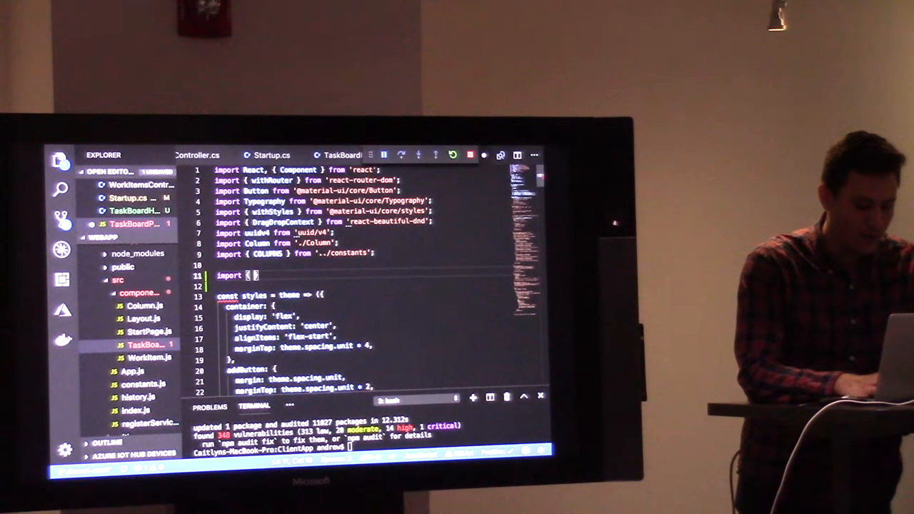
{"action": "type", "text": "HubConnectionBuilder"}
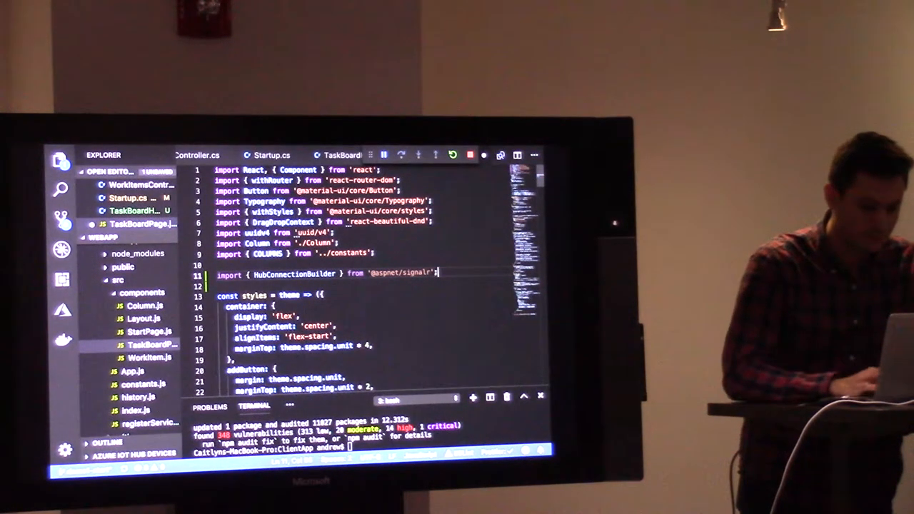
{"action": "scroll", "scroll_direction": "down", "scroll_amount": 3}
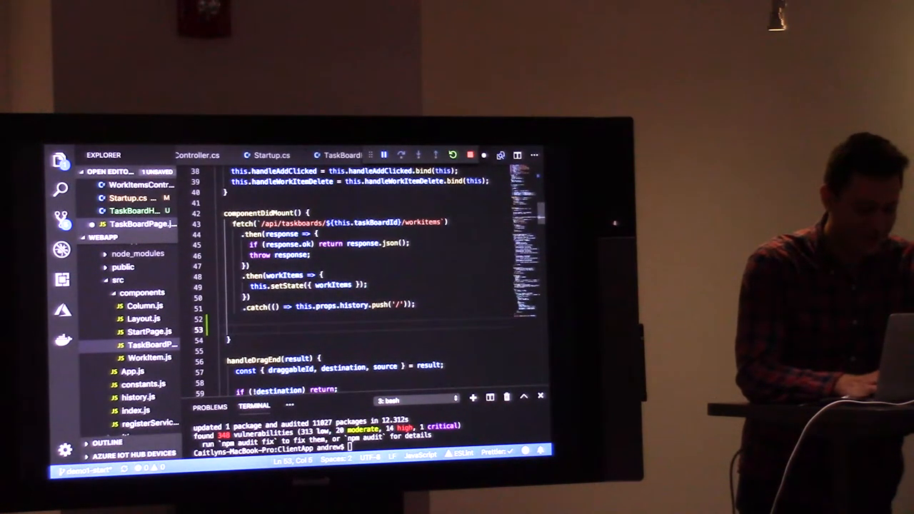
Call this.createHubConnection() at the end of componentDidMount
{"action": "type", "text": "this.create"}
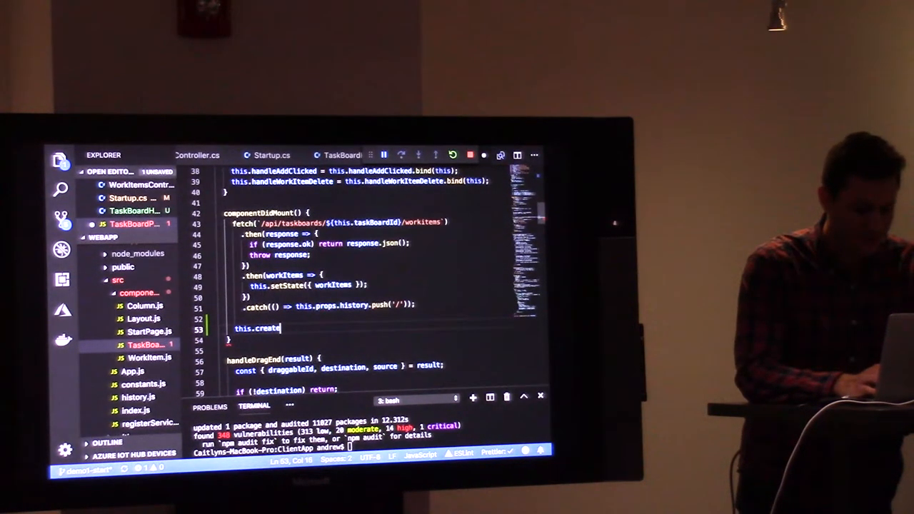
{"action": "type", "text": "HubCo"}
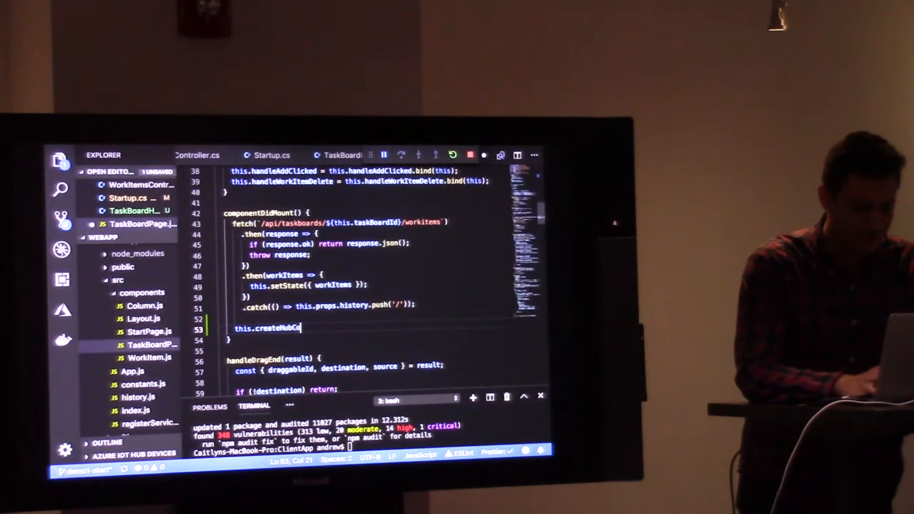
{"action": "type", "text": "nnection()"}
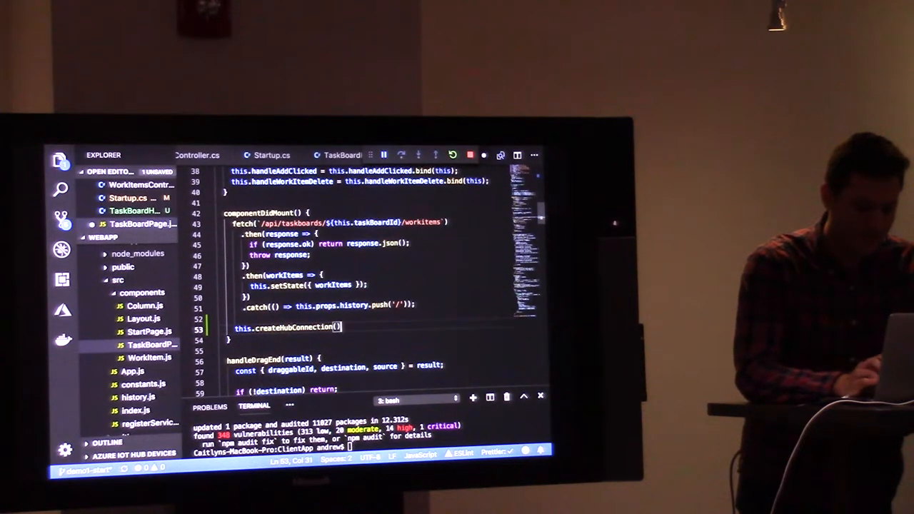
Define createHubConnection building a '/taskboardhub' HubConnectionBuilder connection and passing it to connectToHub
{"action": "key", "text": "Enter"}
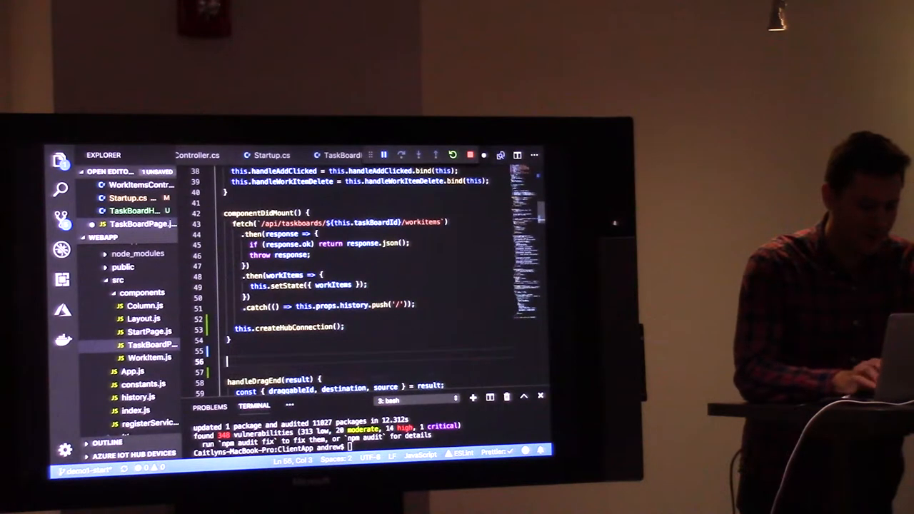
{"action": "type", "text": "createHubConnection ="}
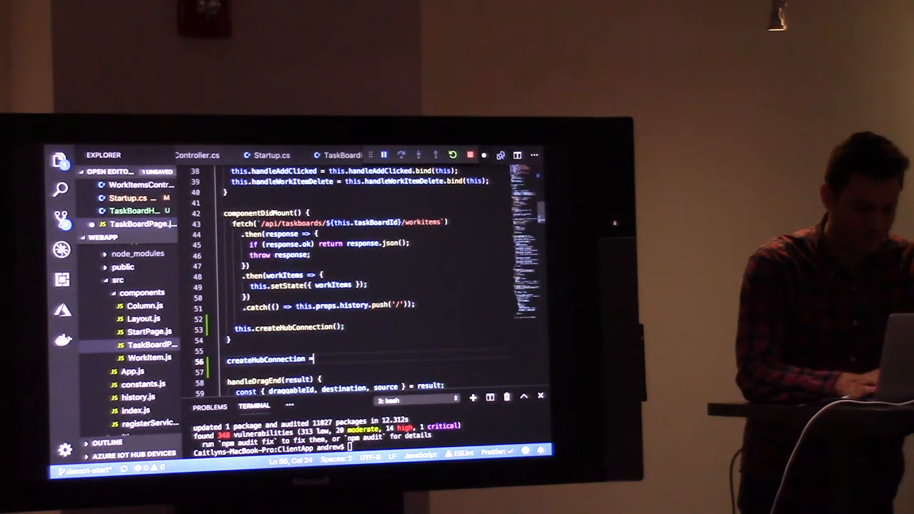
{"action": "type", "text": "() => {"}
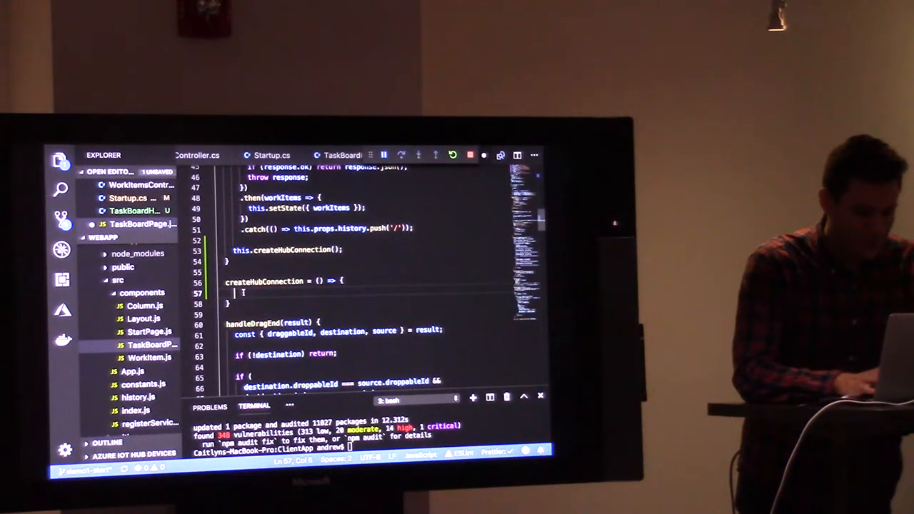
{"action": "type", "text": "cont"}
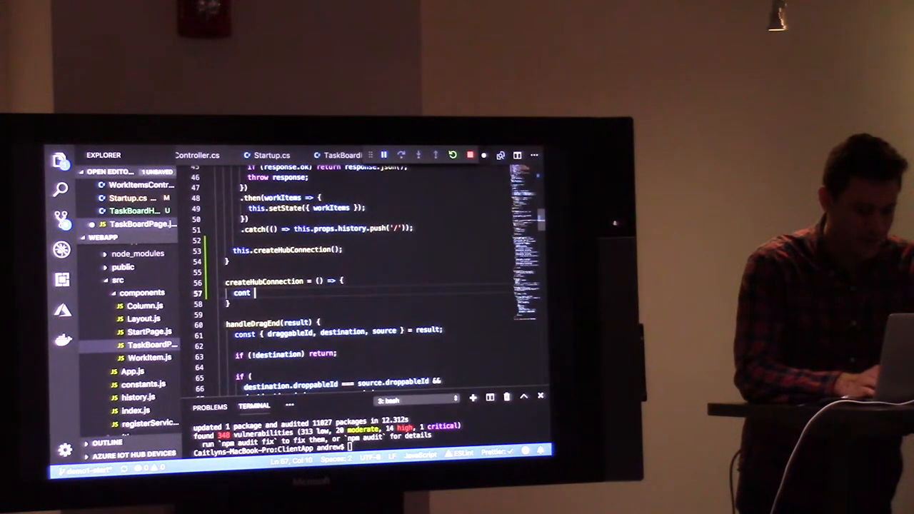
{"action": "type", "text": "const c"}
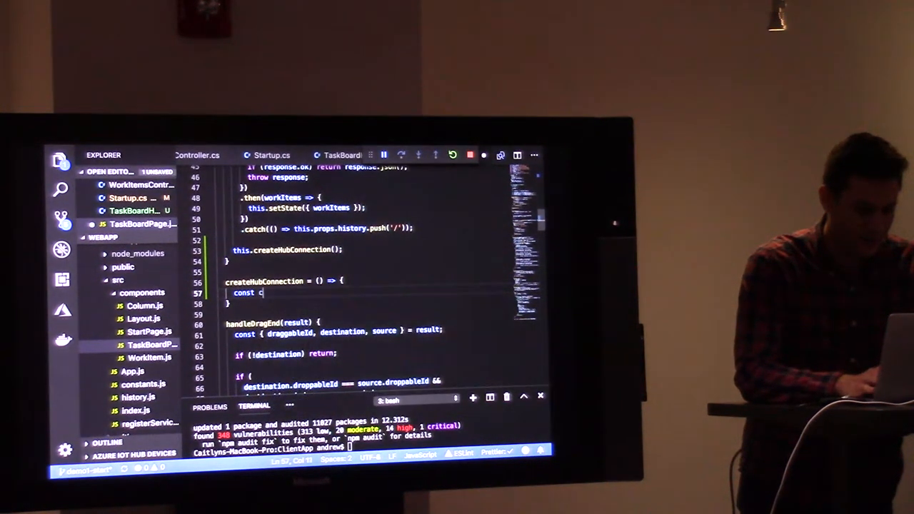
{"action": "type", "text": "onnection"}
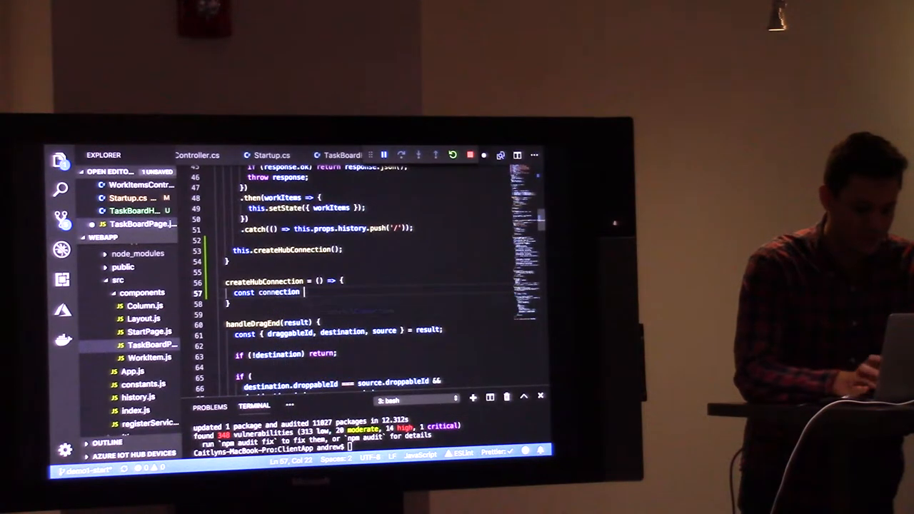
{"action": "type", "text": "new Hub"}
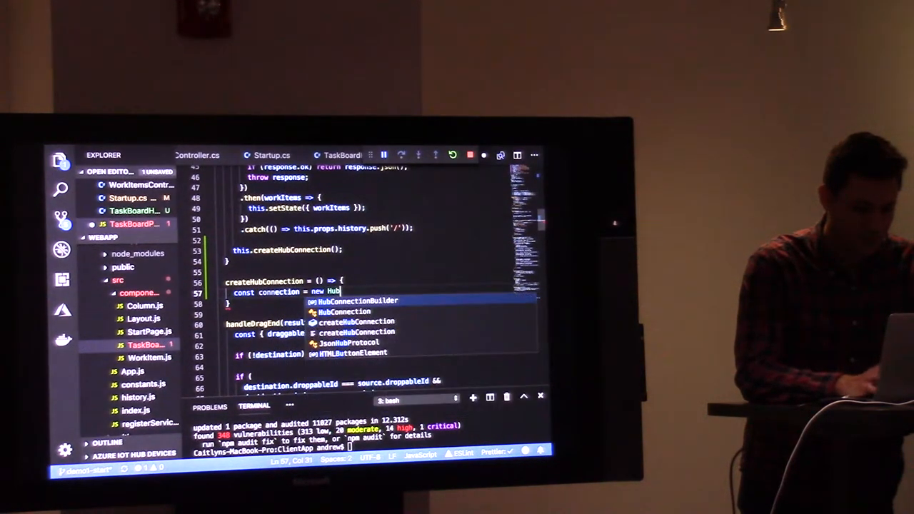
{"action": "key", "text": "Tab"}
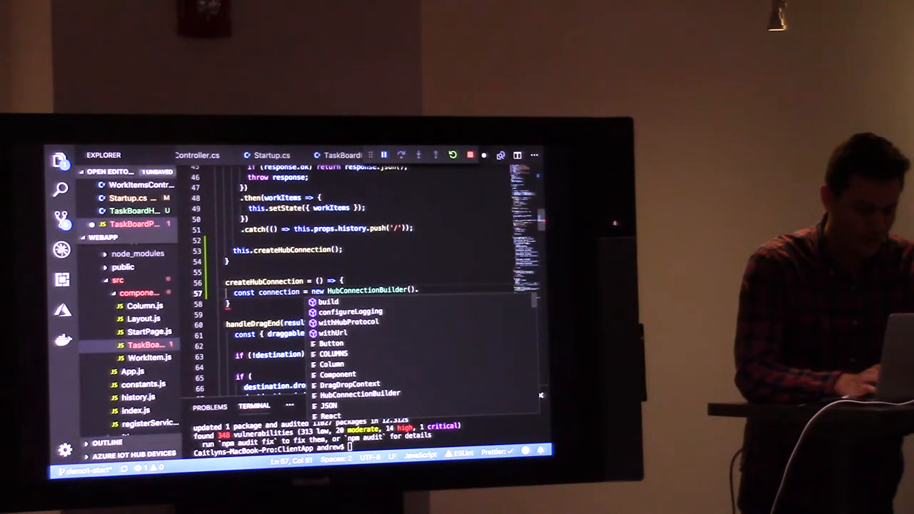
{"action": "type", "text": "withUrl('/"}
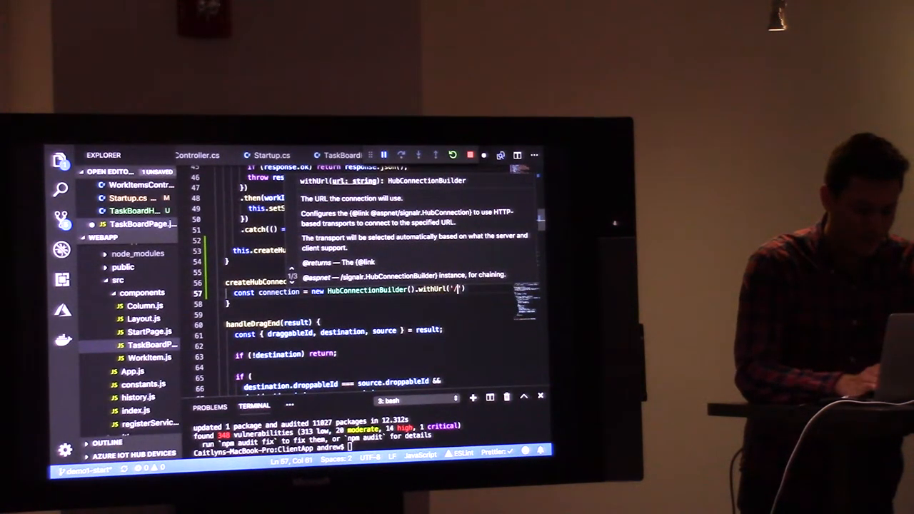
{"action": "type", "text": "taskboardhub"}
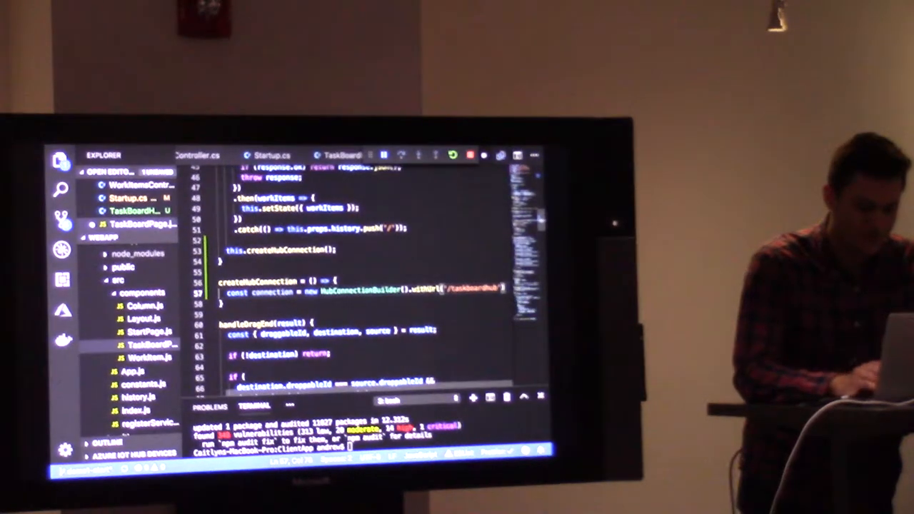
{"action": "type", "text": ".build();"}
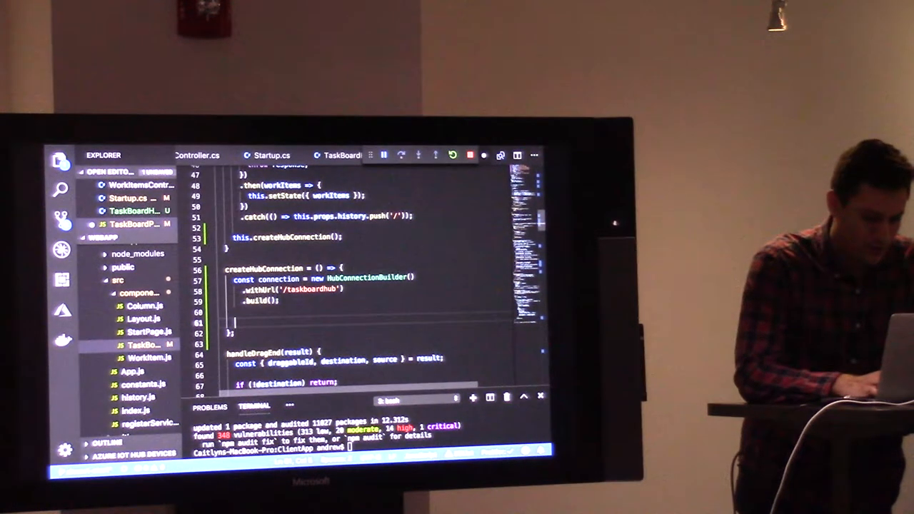
{"action": "type", "text": "this.connectToHub(connection);"}
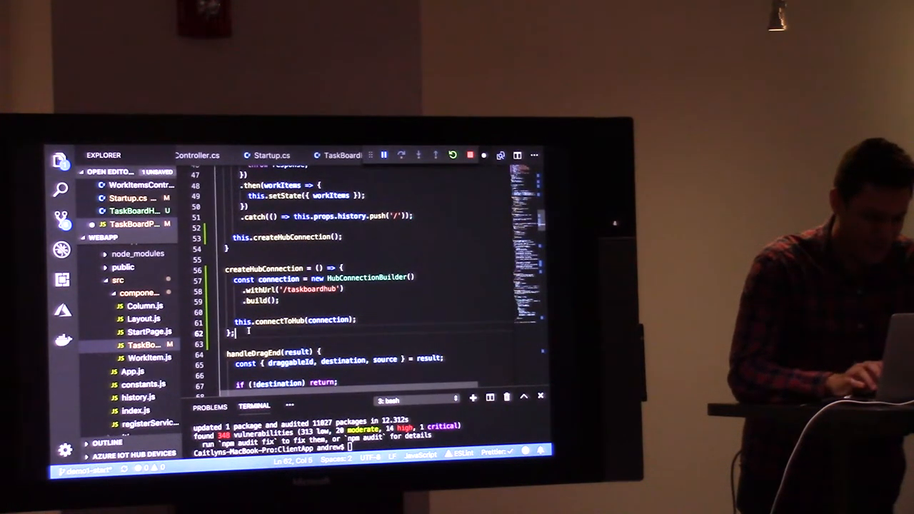
Add a connectToHub arrow function that takes a connection and starts it
{"action": "type", "text": "connectToHub ="}
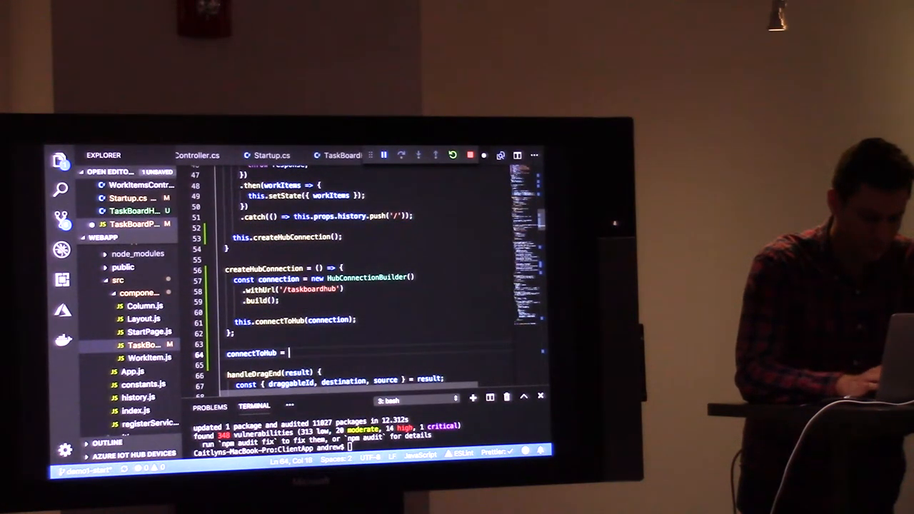
{"action": "type", "text": "connection ="}
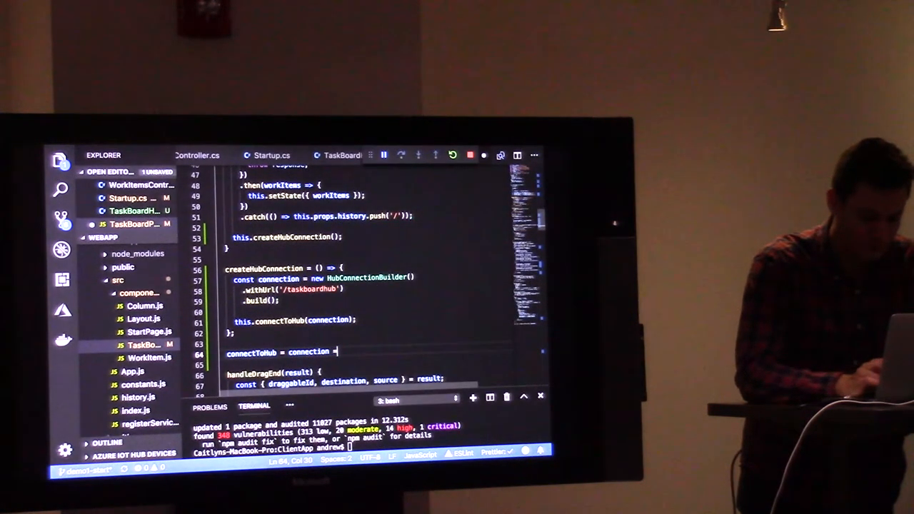
{"action": "type", "text": "> {"}
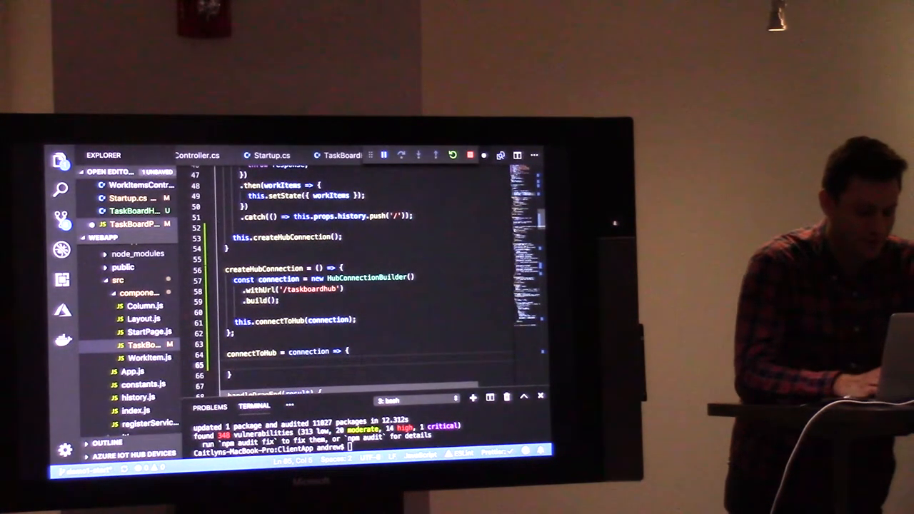
{"action": "type", "text": "constructor() {"}
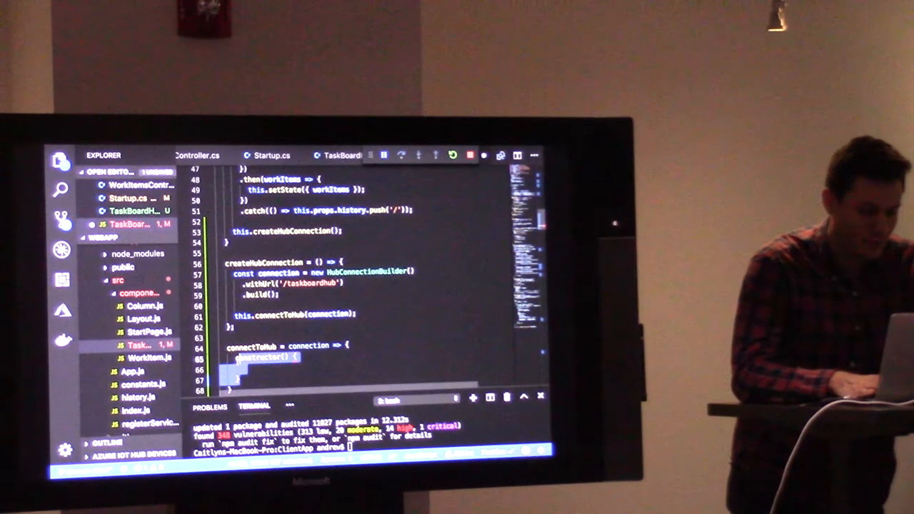
{"action": "type", "text": "connection.sta"}
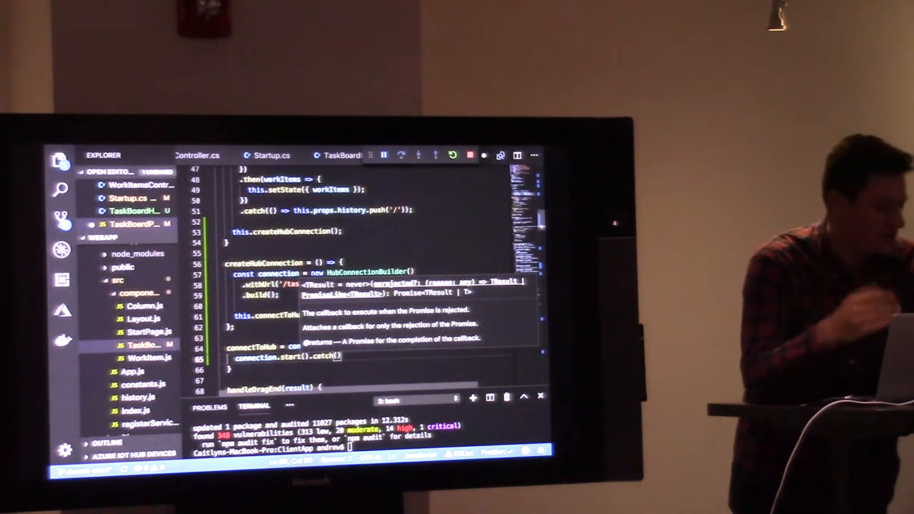
Catch start errors with console.error and retry connectToHub via setTimeout after 5000 ms
{"action": "type", "text": "e"}
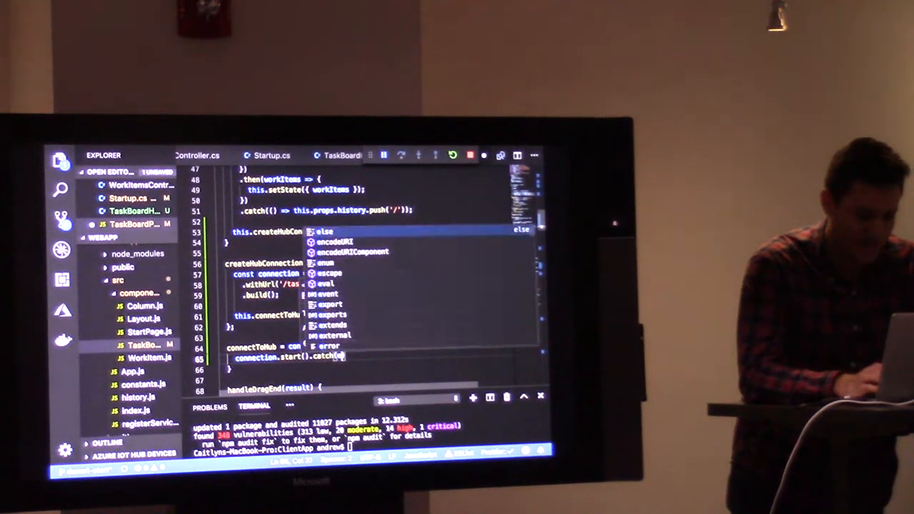
{"action": "type", "text": "error("}
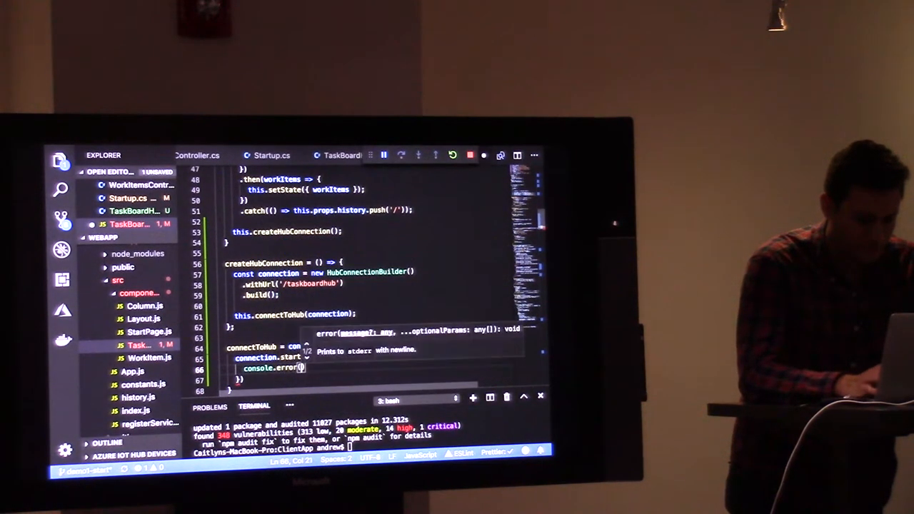
{"action": "type", "text": "error"}
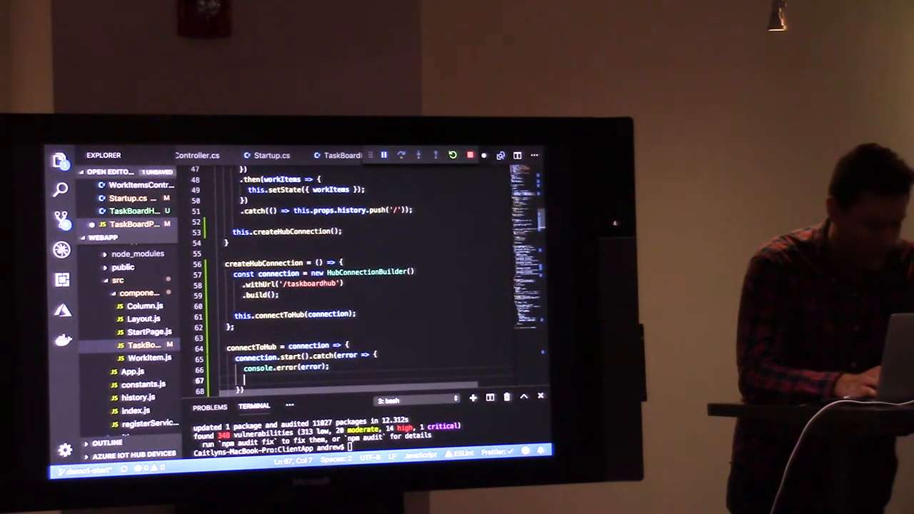
{"action": "type", "text": "setTimeout("}
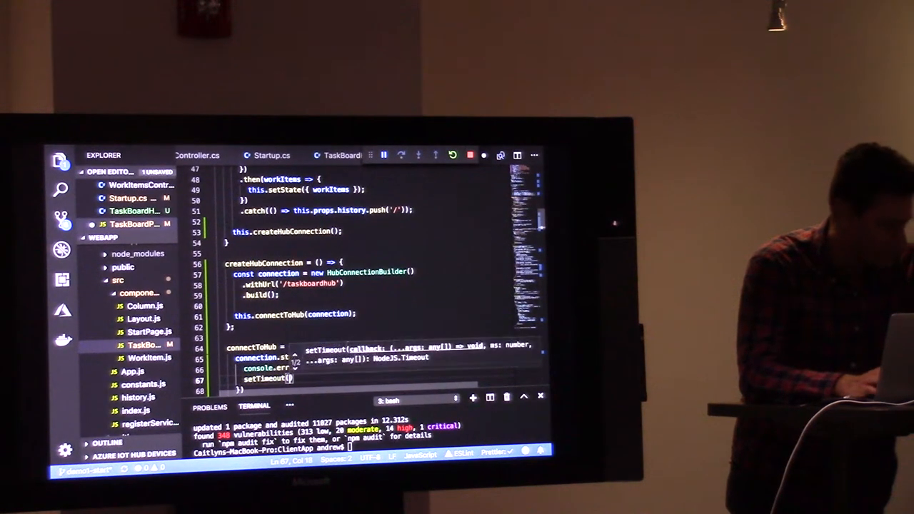
{"action": "type", "text": "("}
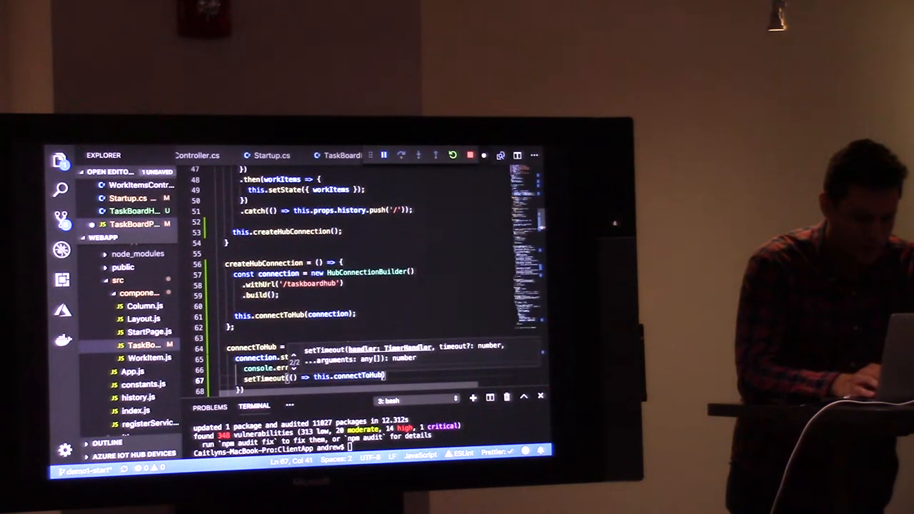
{"action": "type", "text": "connection"}
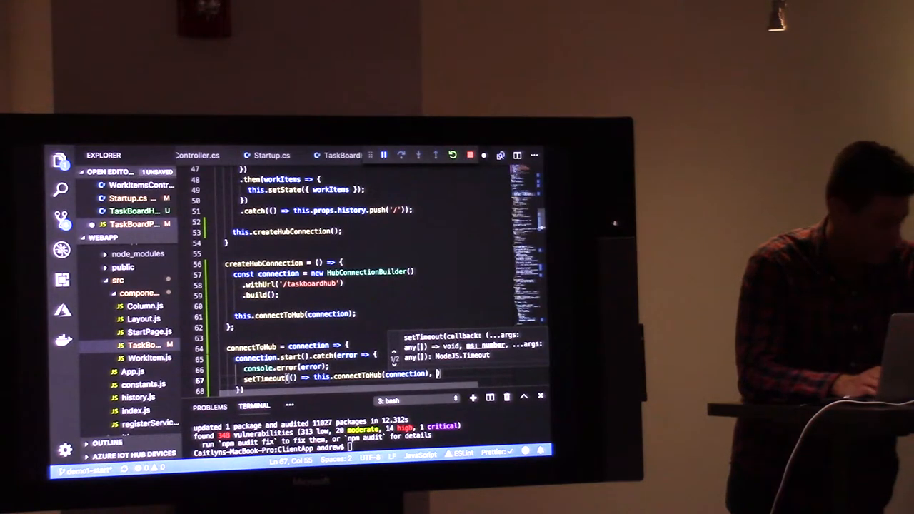
{"action": "type", "text": "5000"}
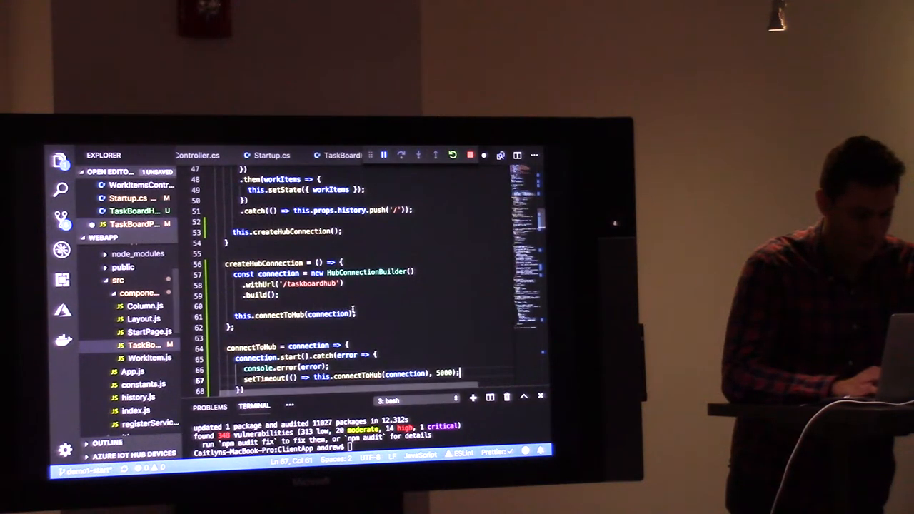
{"action": "scroll", "scroll_direction": "down", "scroll_amount": 3}
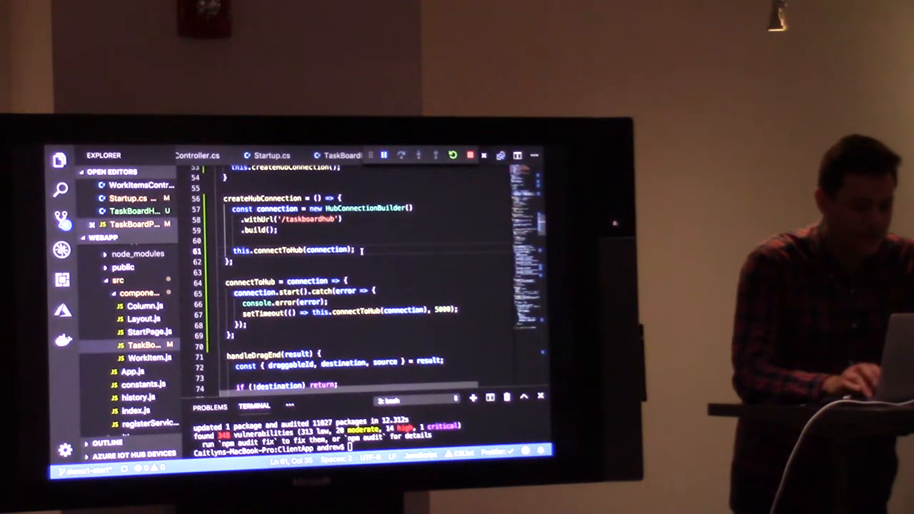
Add connection.onclose(() => this.connectToHub(...)) so the hub reconnects when closed
{"action": "type", "text": "connection."}
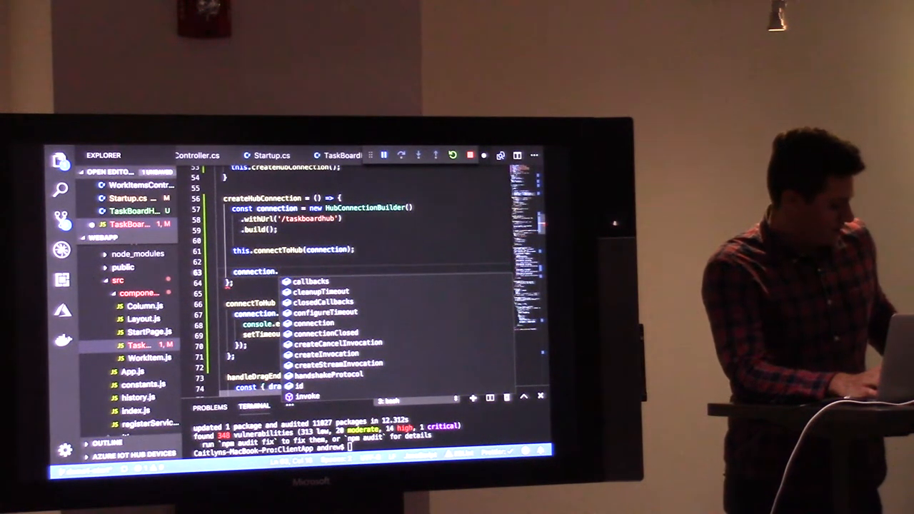
{"action": "type", "text": "onclose(() => this"}
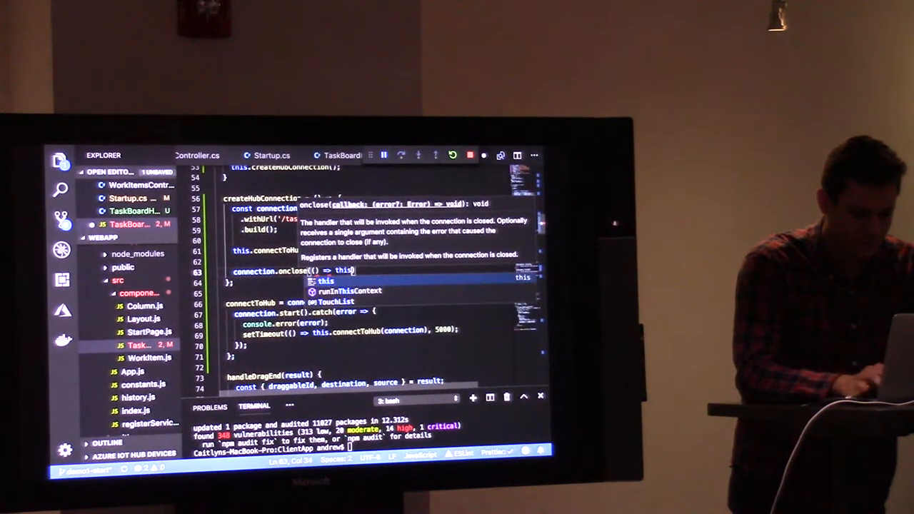
{"action": "type", "text": ".con"}
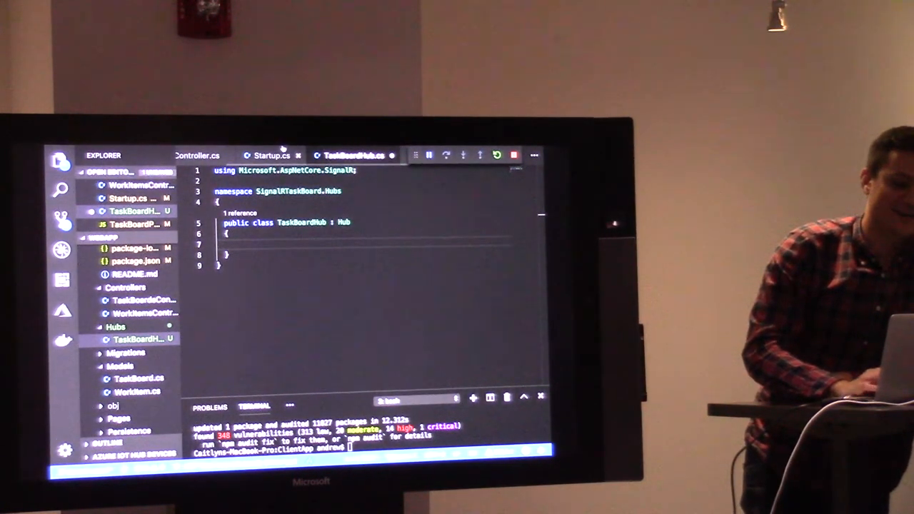
Show Startup.cs's /taskboardhub mapping, then expand ClientApp and collapse its src folder in Explorer
{"action": "left_click", "coordinate": [271, 156]}
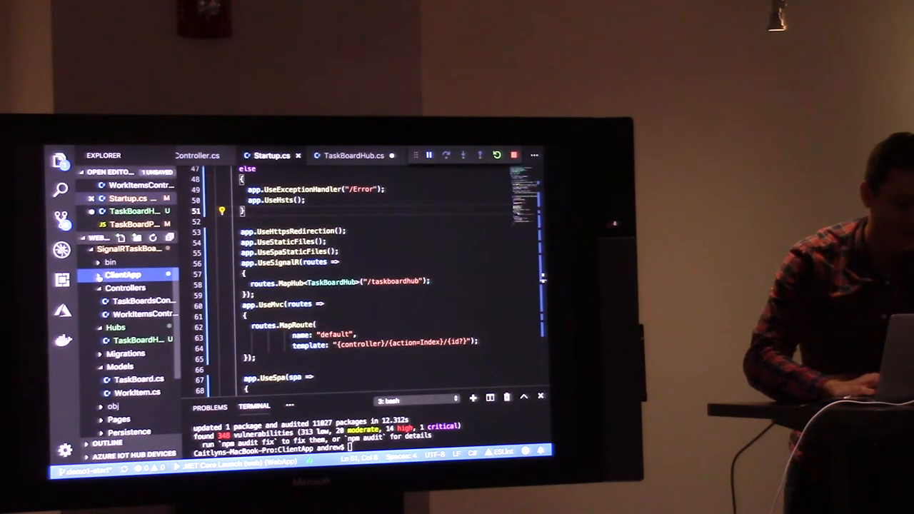
{"action": "left_click", "coordinate": [122, 275]}
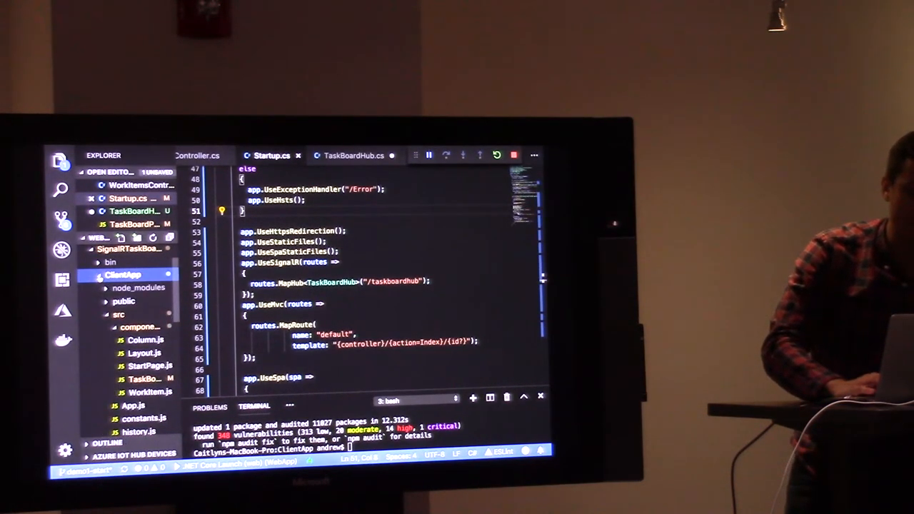
{"action": "left_click", "coordinate": [119, 314]}
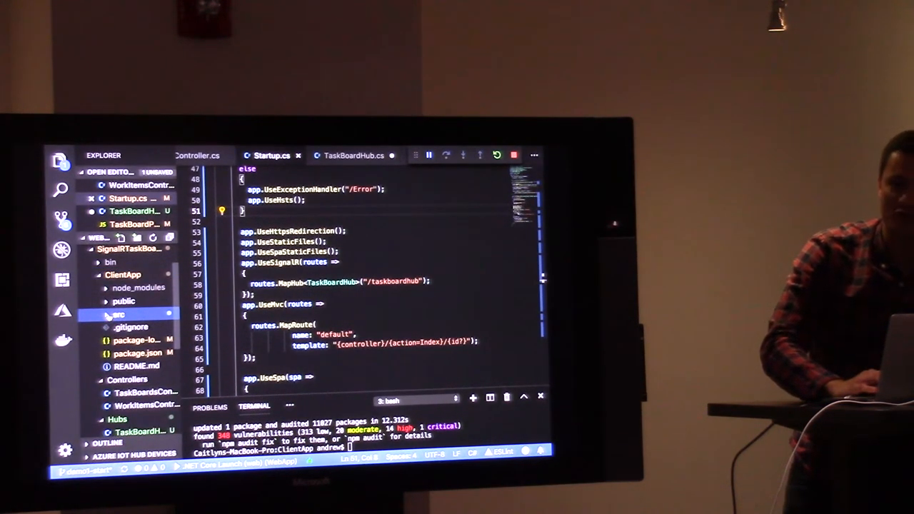